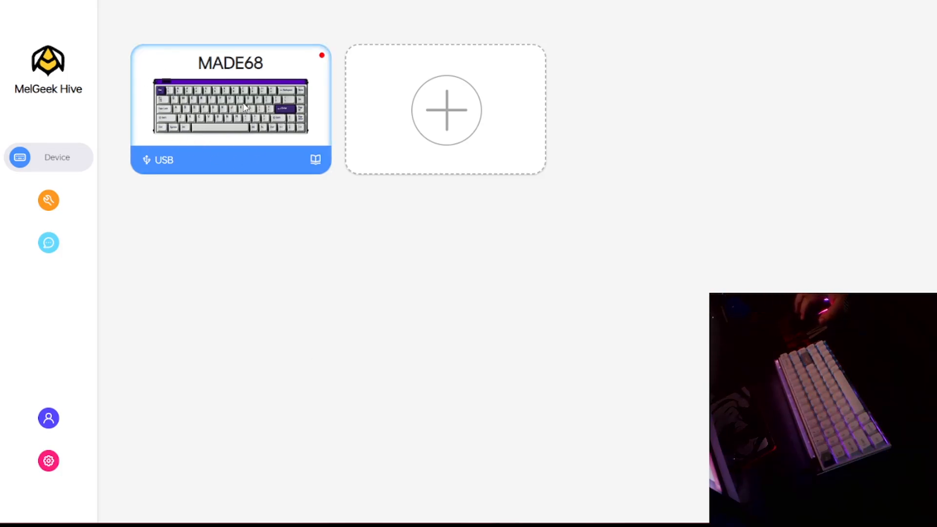
View the MADE68's Lighting page, comparing Box light (Static) against Backlight (Wave).
click(231, 109)
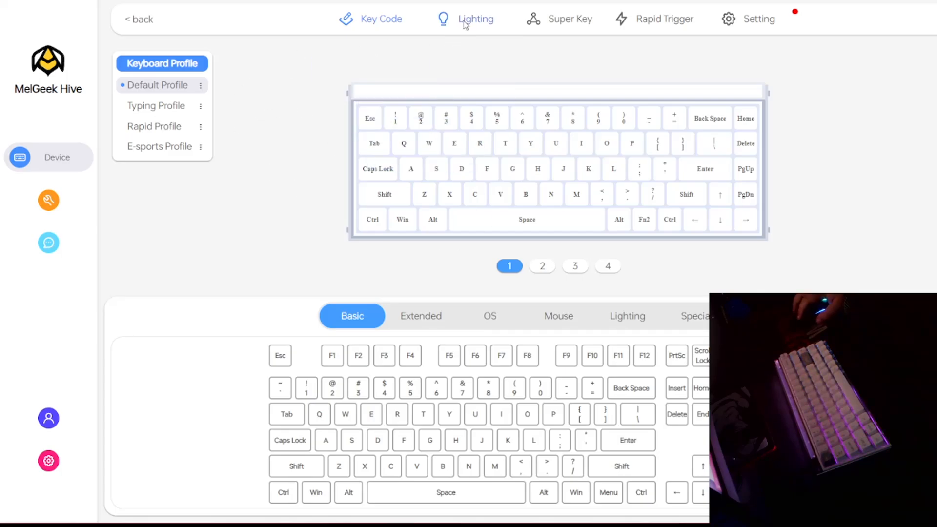
click(475, 19)
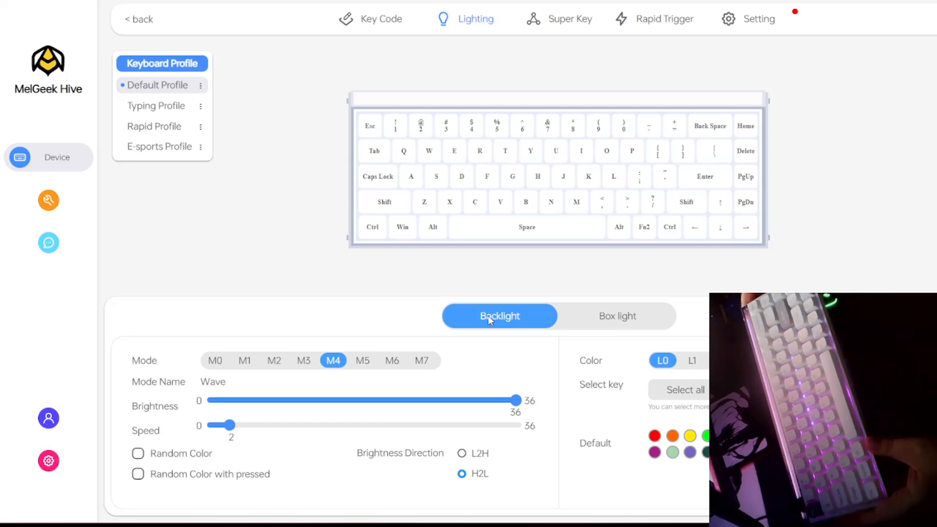
mouse_move(603, 315)
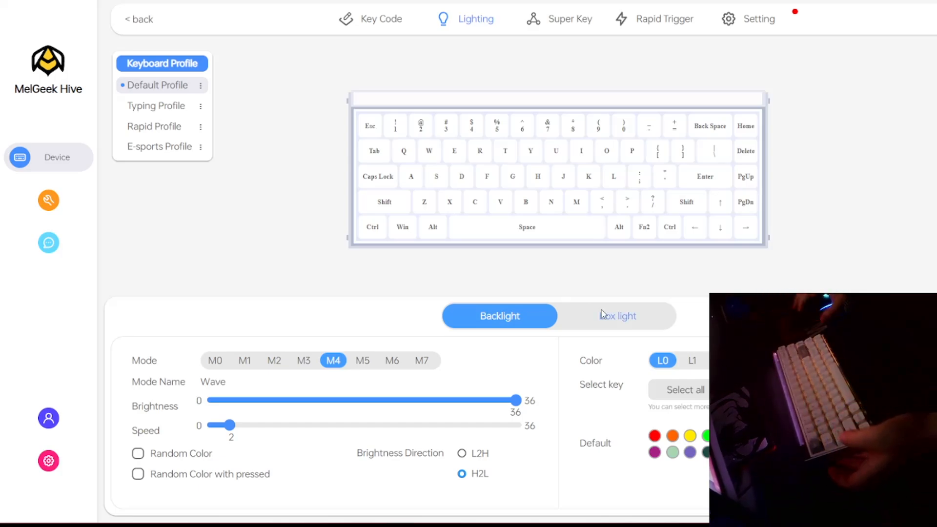
click(616, 315)
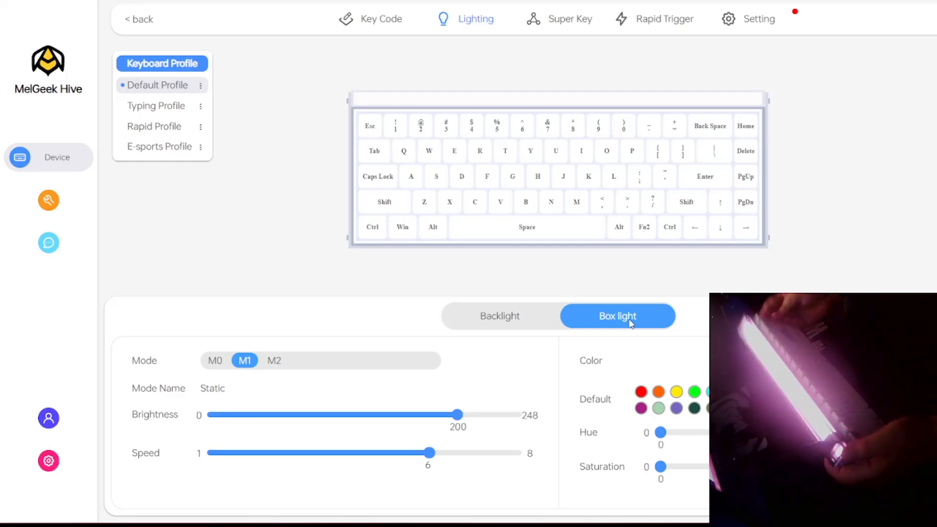
click(499, 315)
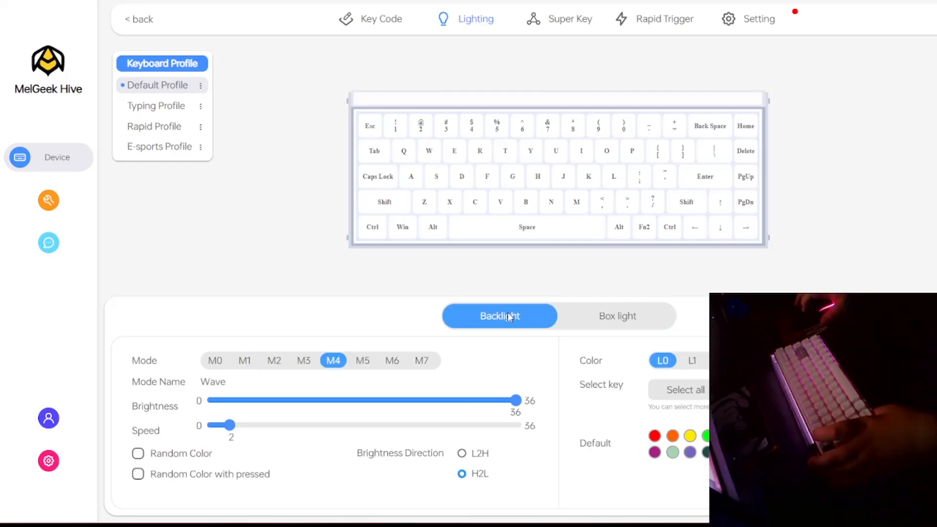
click(214, 360)
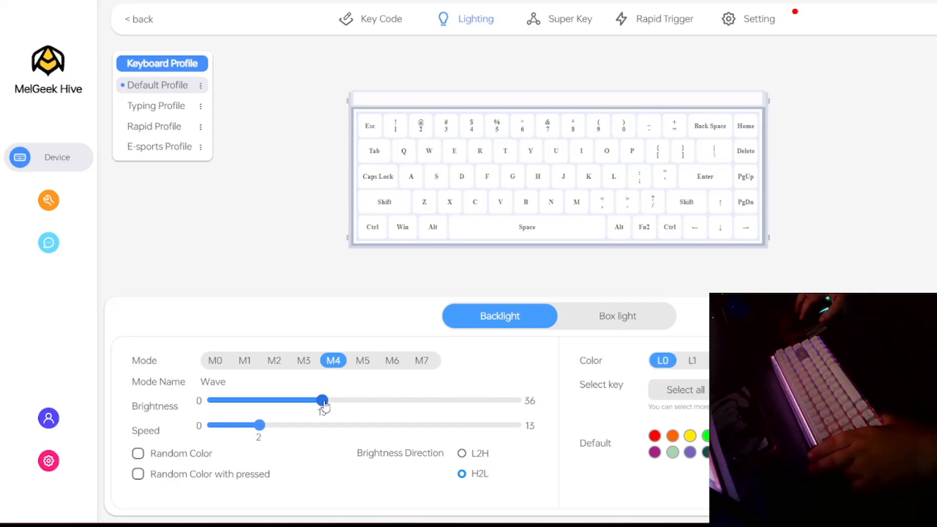
drag(323, 401, 517, 400)
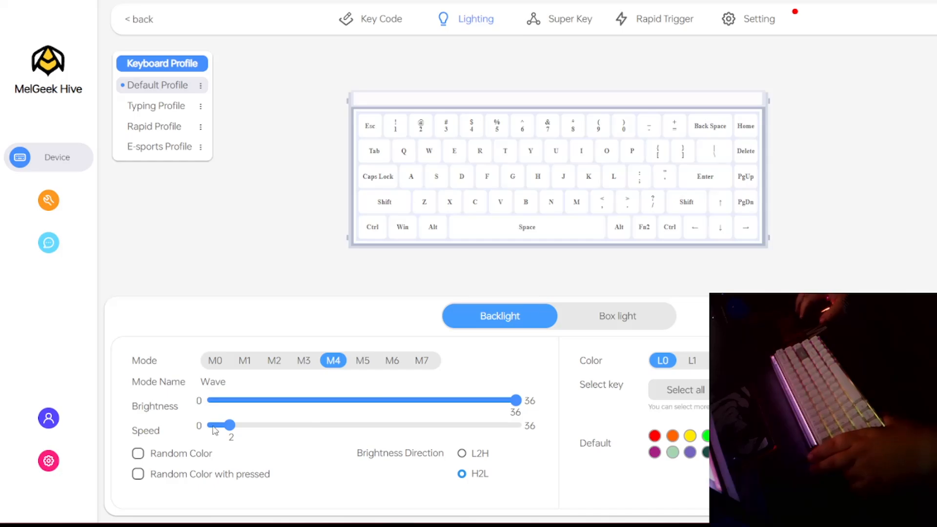
drag(224, 425, 281, 424)
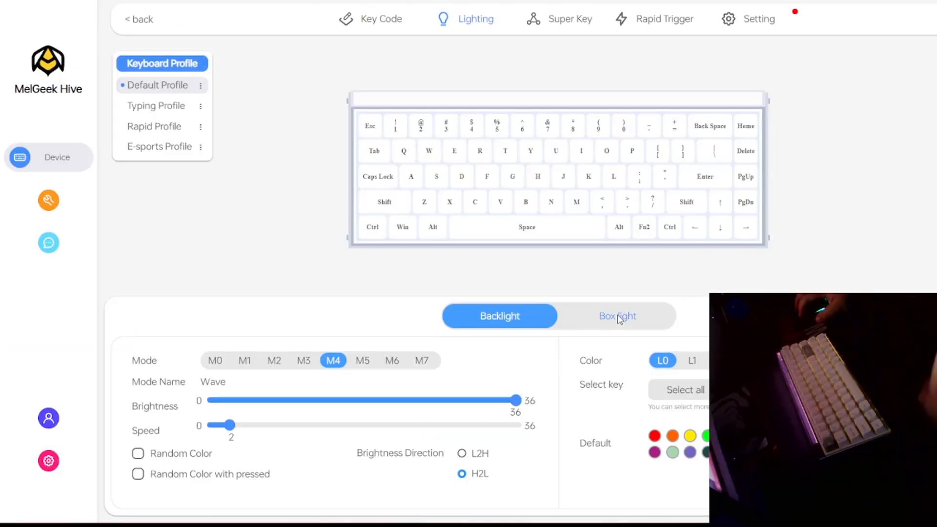
Raise the static box light brightness from 180 to 201 and try a default colour swatch.
click(616, 315)
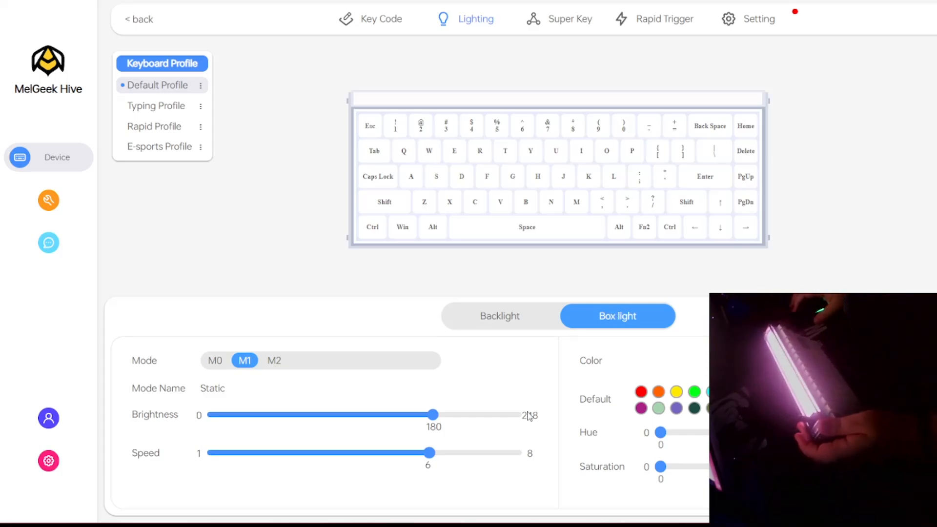
drag(433, 415, 462, 415)
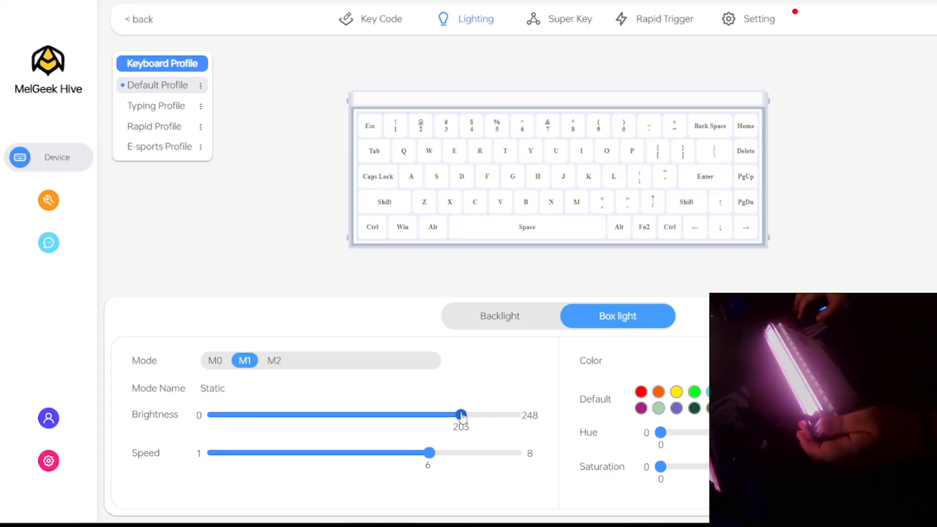
drag(461, 416, 458, 415)
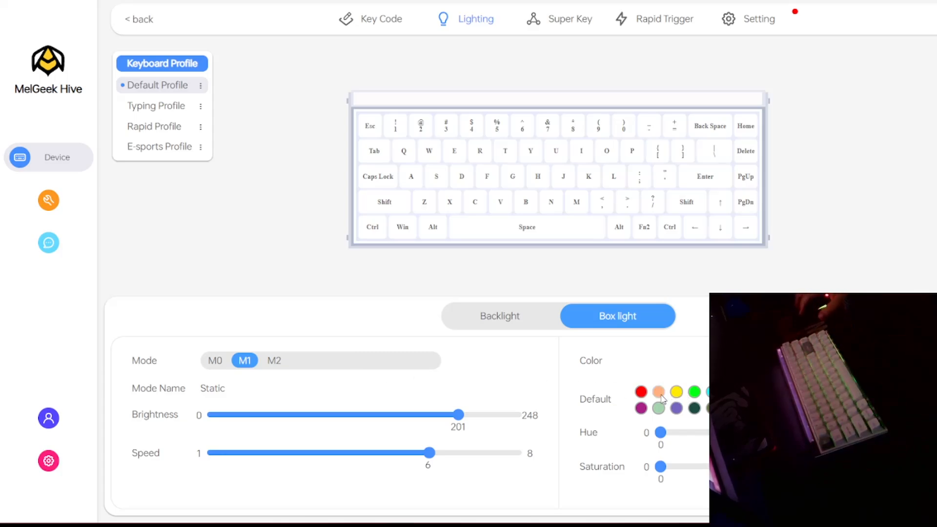
click(640, 392)
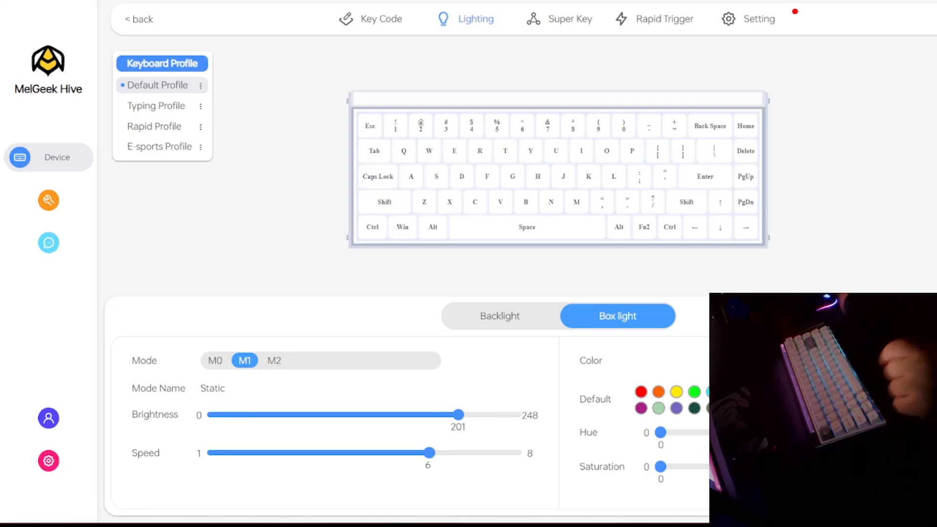
click(569, 18)
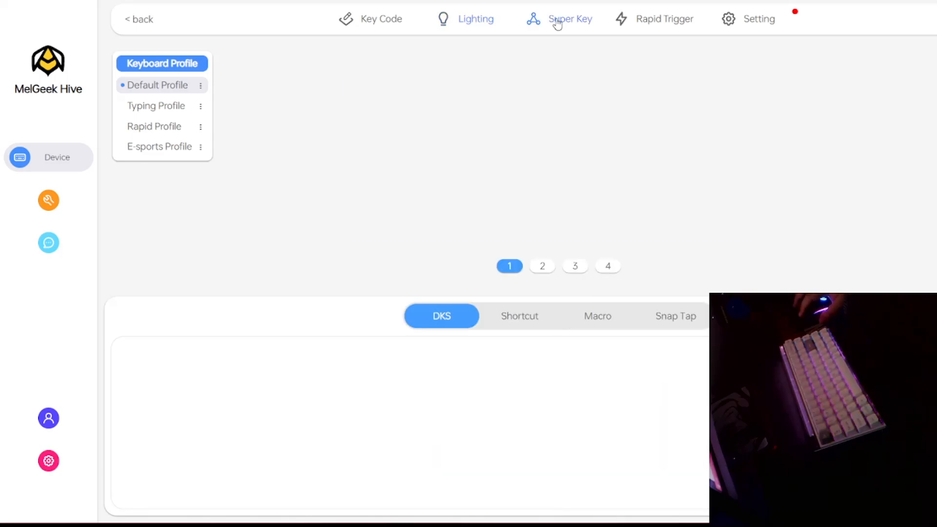
Browse the DKS and Shortcut lists and view Super Key A0's configuration without changing it.
click(569, 19)
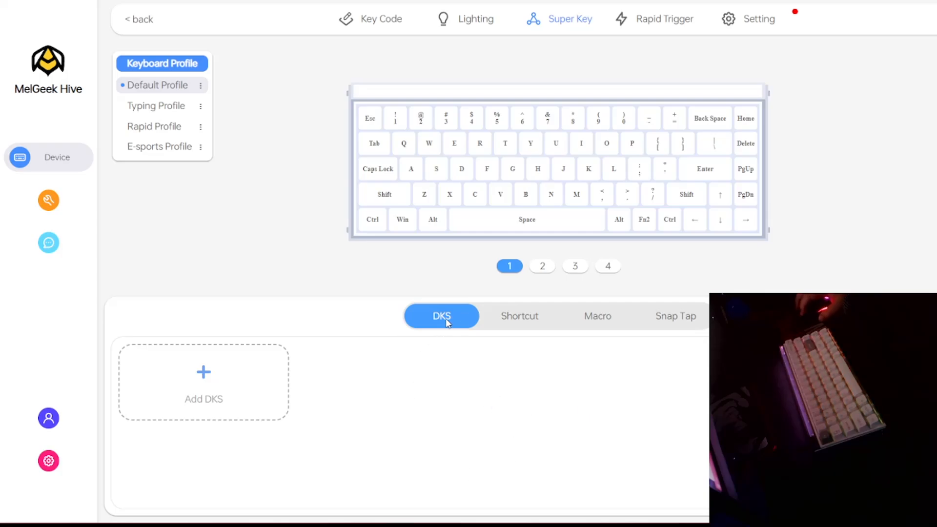
click(518, 315)
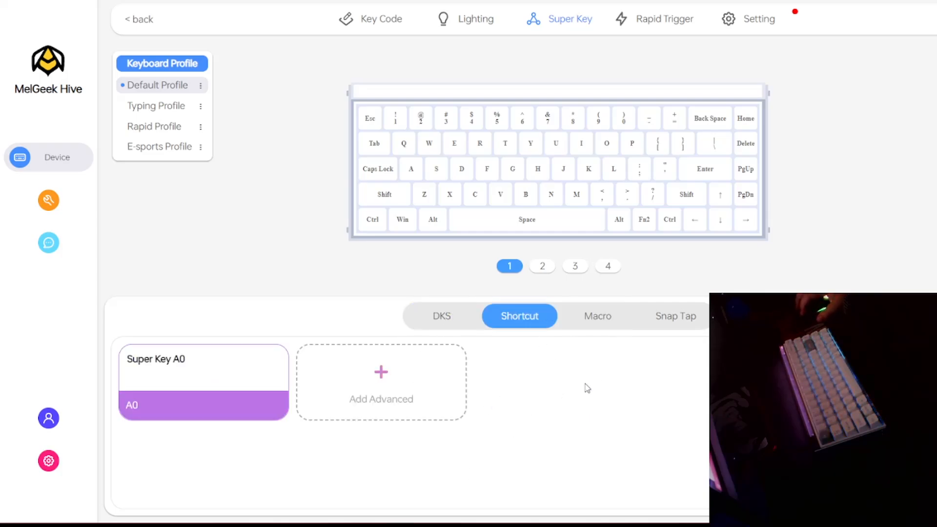
click(441, 315)
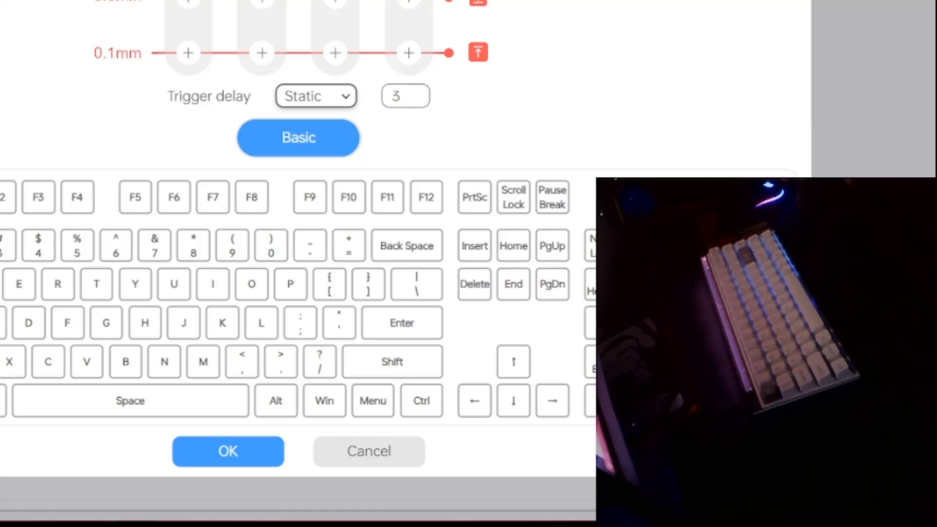
click(227, 451)
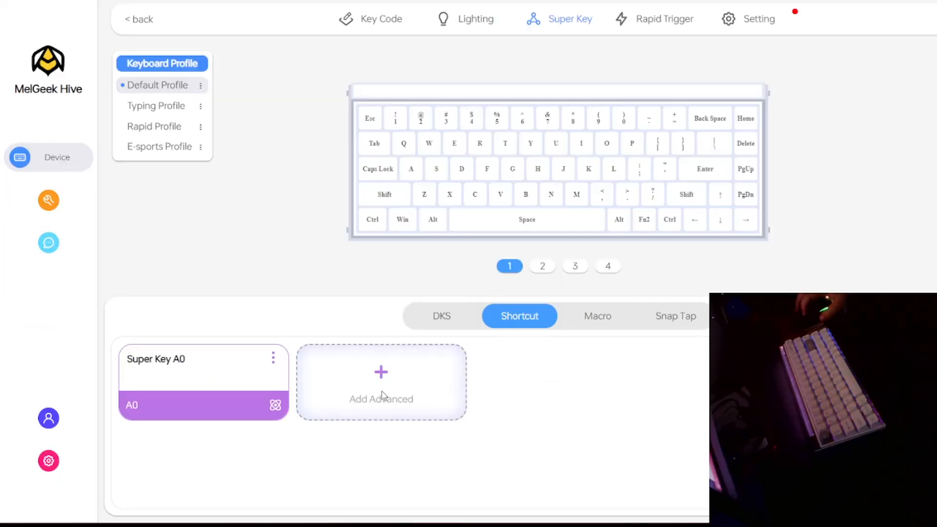
Cancel out of Add Advanced and move to the empty Macro/Snap Tap list.
click(381, 382)
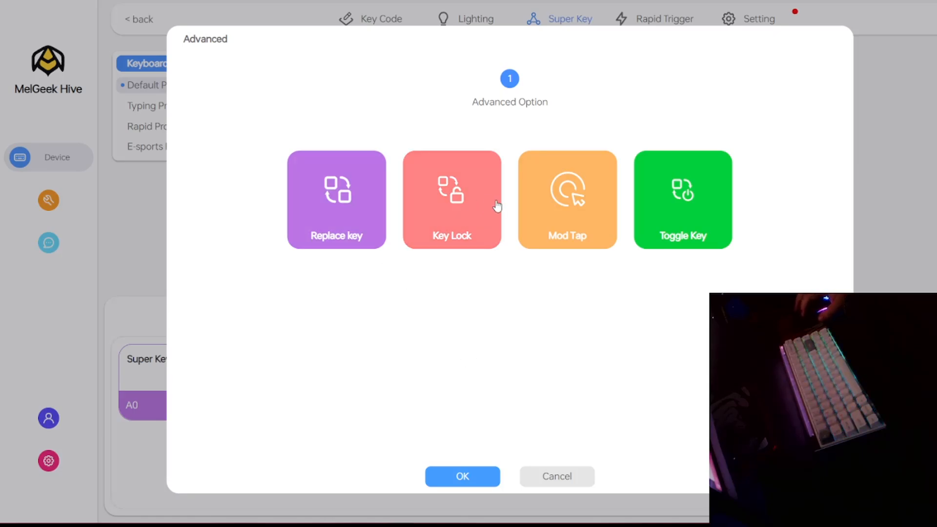
click(555, 476)
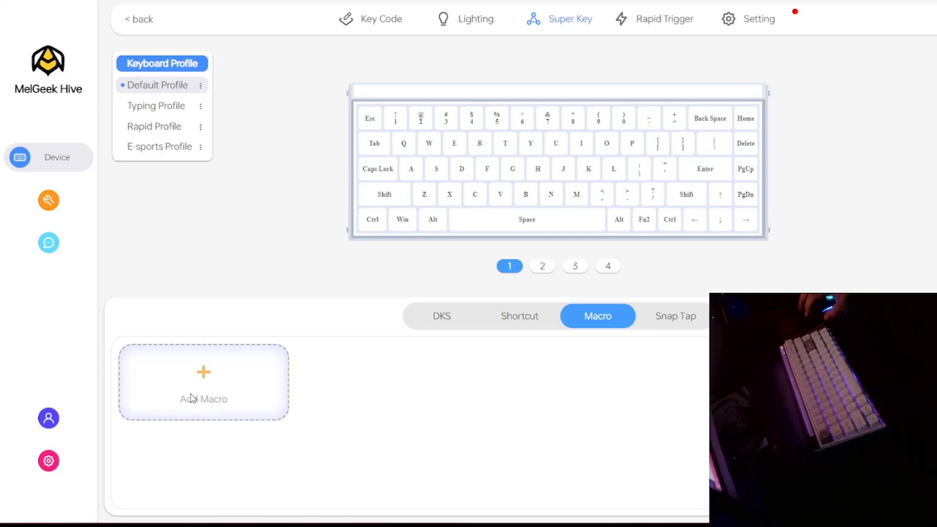
mouse_move(627, 382)
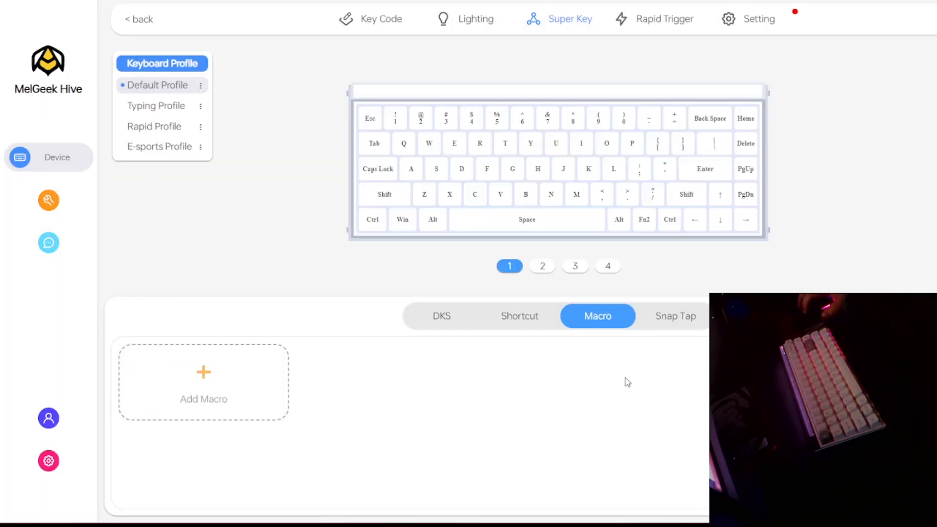
click(674, 315)
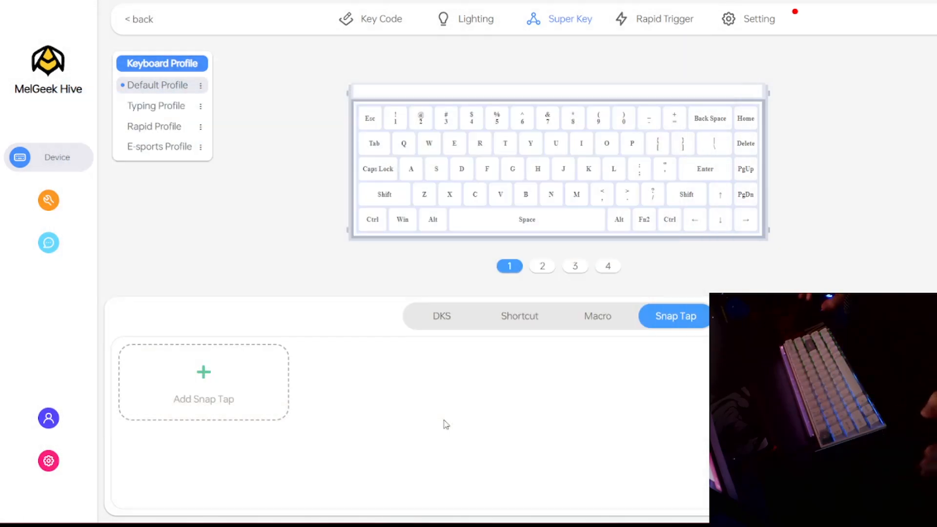
Add a Snap Tap pairing of A and D so only the latest press registers.
click(203, 371)
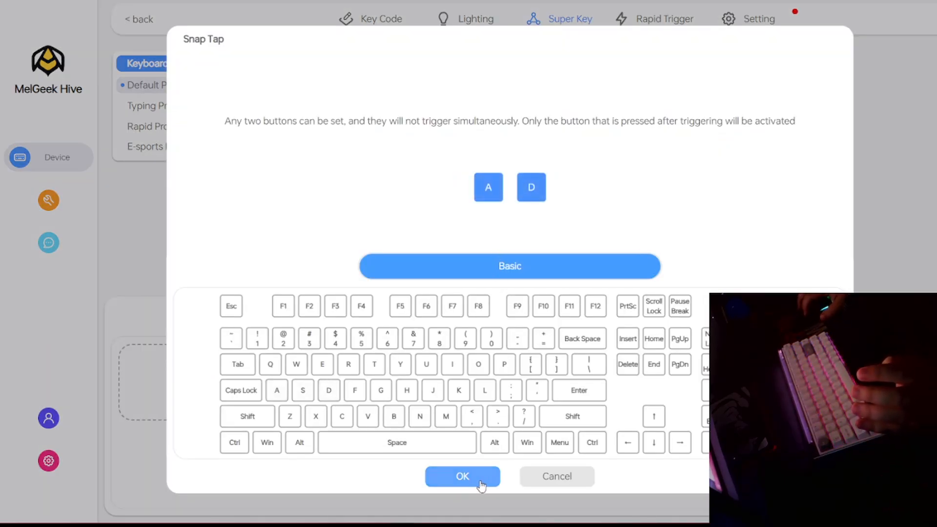
click(461, 476)
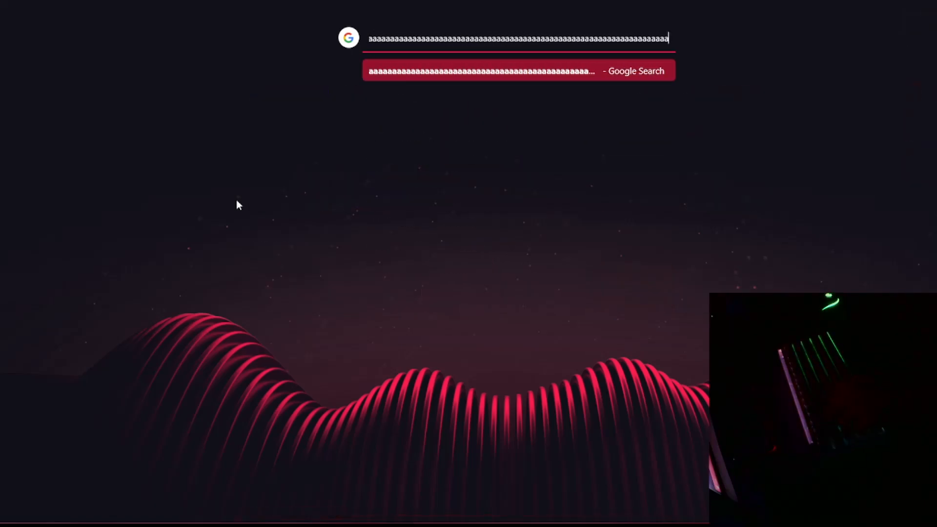
text(dddd)
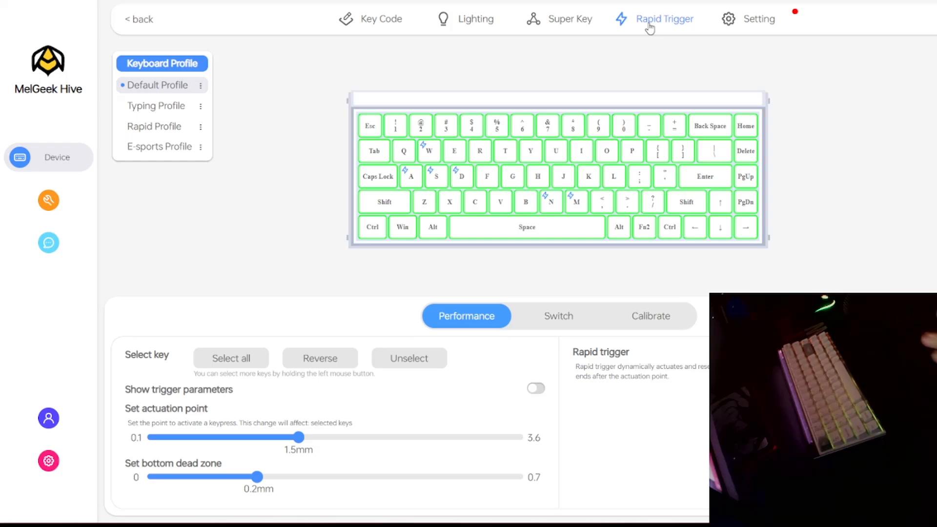
Select N and M and set their rapid trigger sensitivity to 0.3mm.
click(549, 201)
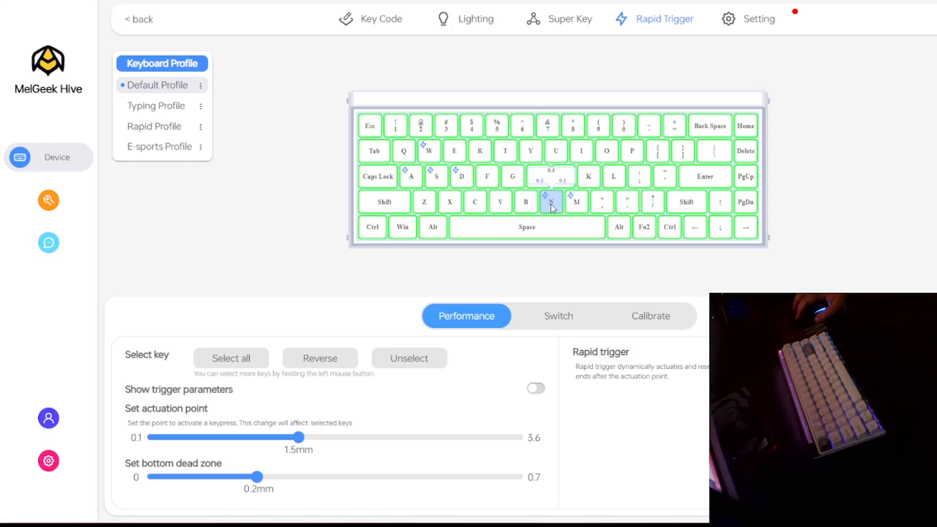
drag(299, 437, 174, 437)
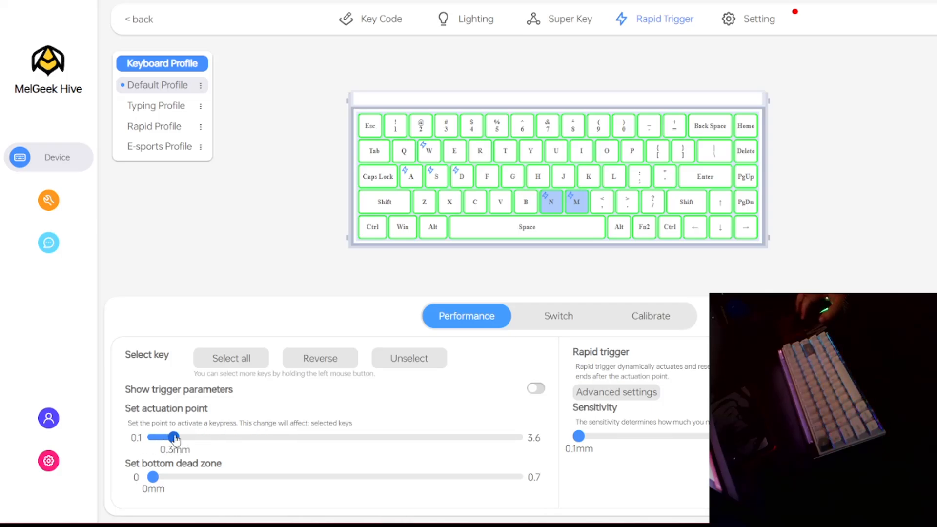
drag(577, 435, 594, 435)
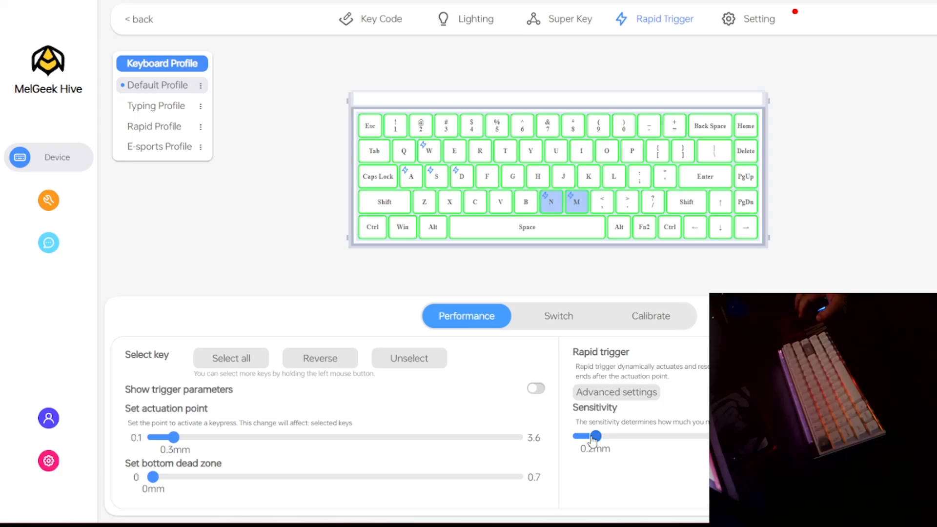
drag(594, 435, 609, 436)
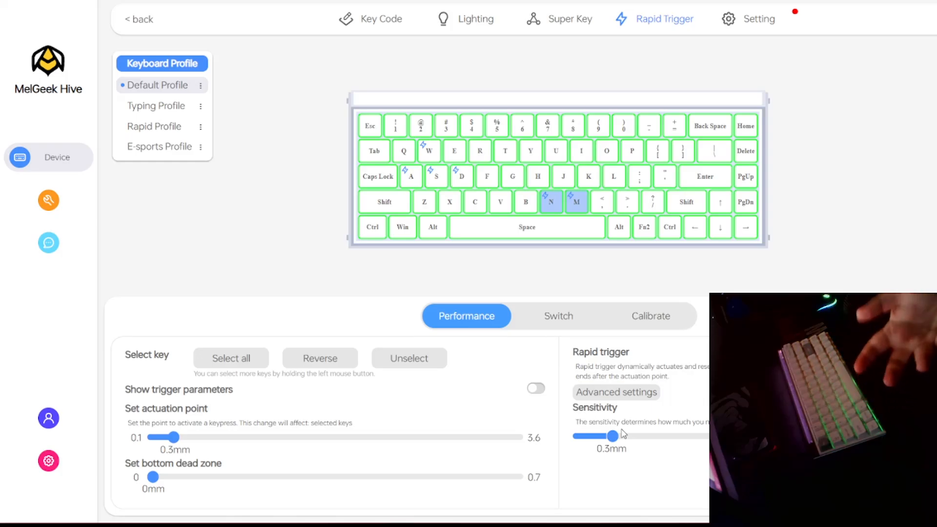
Review the advanced press/release sensitivity option, then set a 0.1mm bottom dead zone for N and M.
click(616, 393)
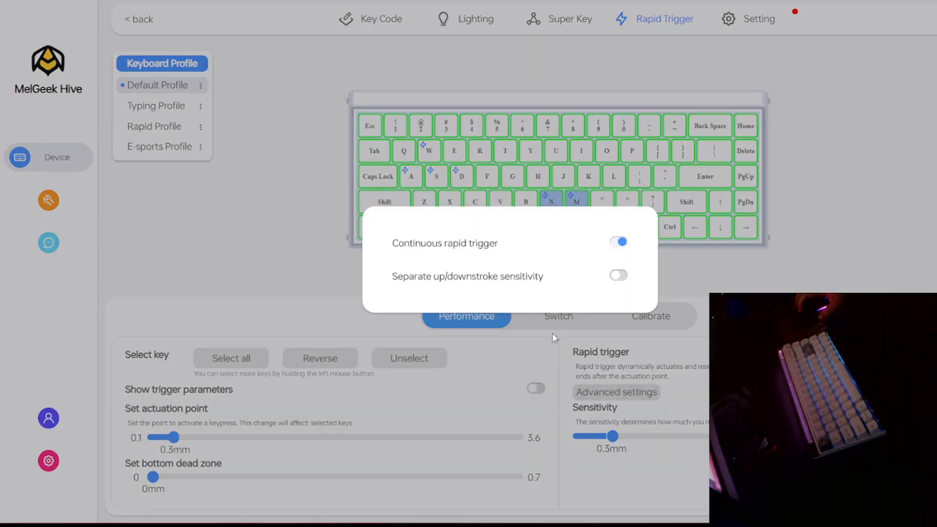
mouse_move(619, 277)
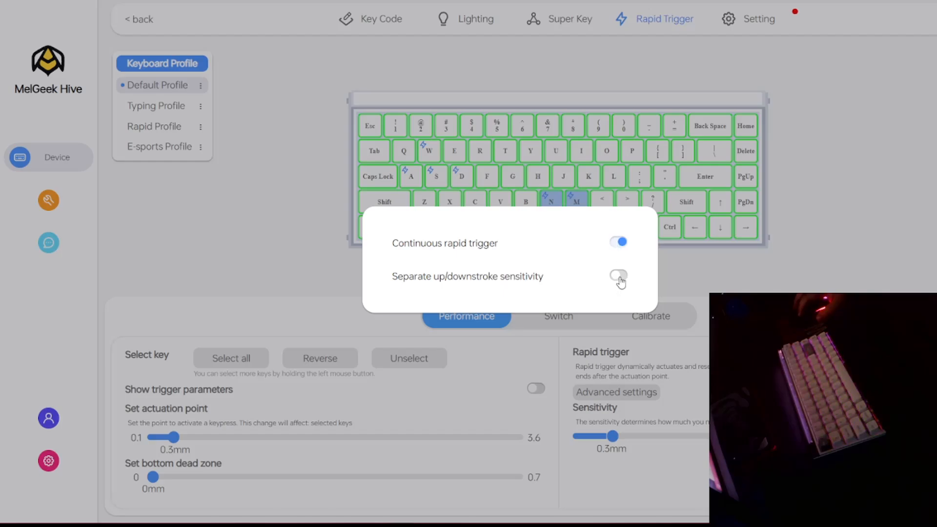
click(618, 276)
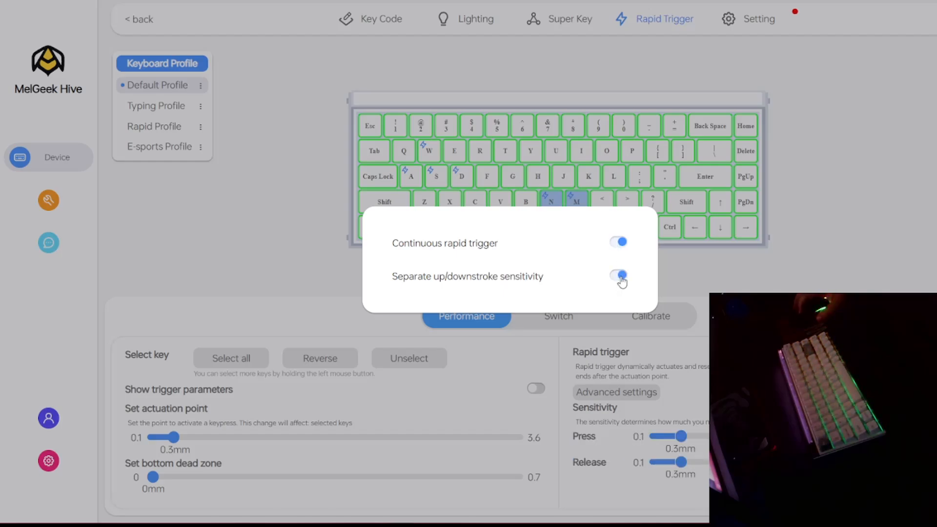
click(617, 276)
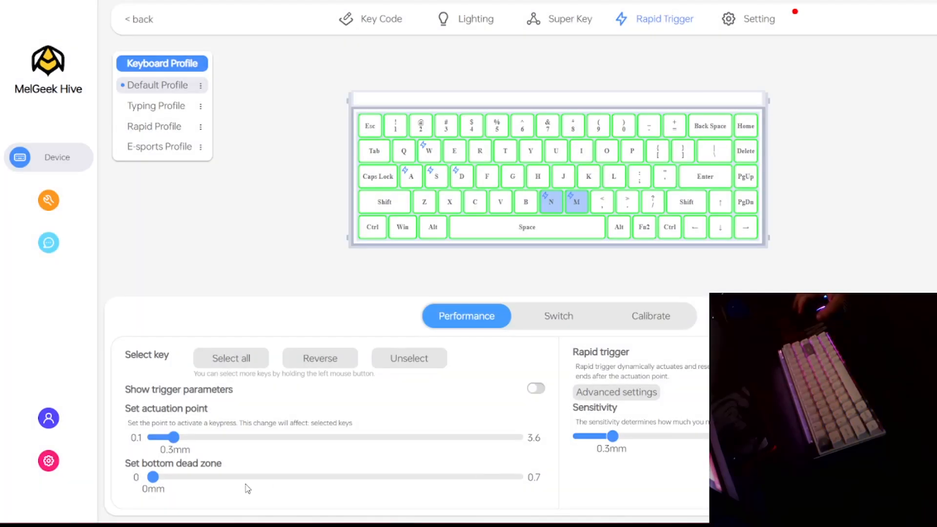
drag(153, 477, 207, 477)
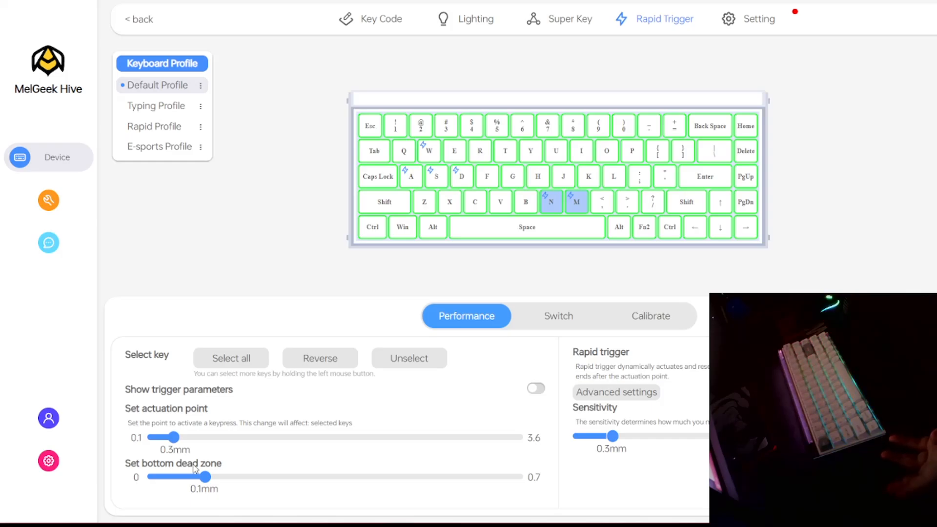
click(557, 316)
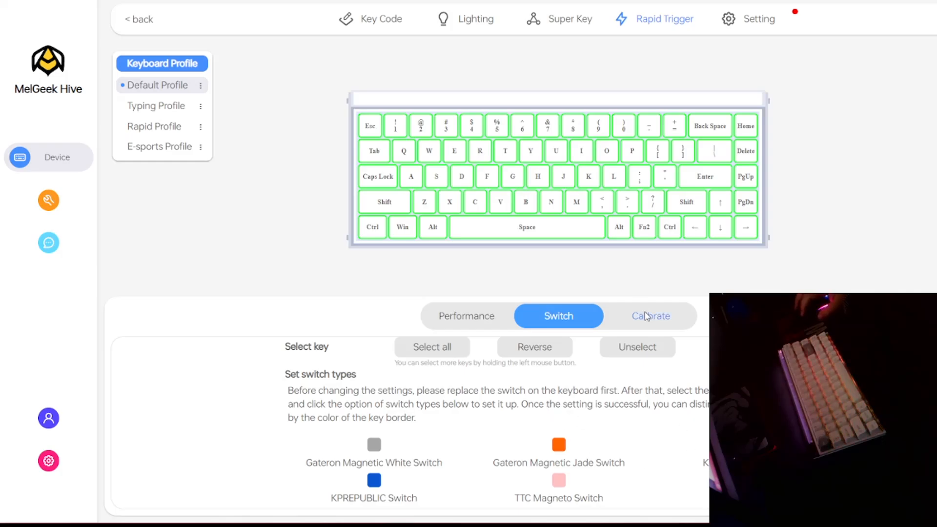
View key calibration, then the Setting page showing MADE68 on firmware 1.9.7 over USB.
click(650, 315)
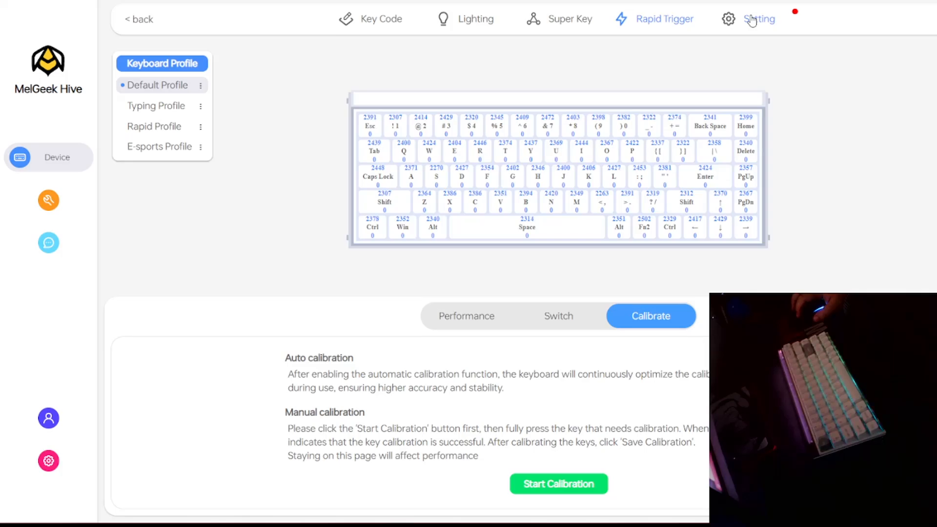
click(757, 19)
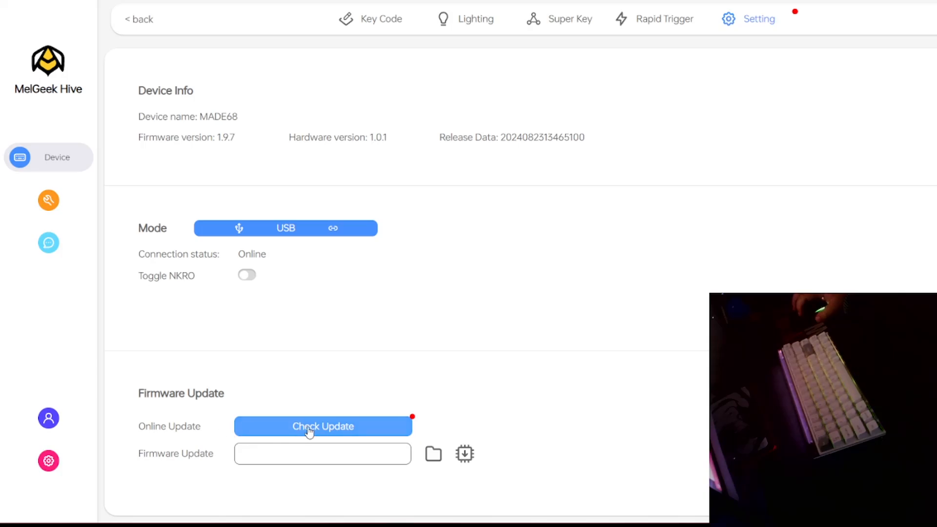
Check for updates, load MADE68_Firmware_V1.9.6.zip from disk and start flashing it.
click(323, 427)
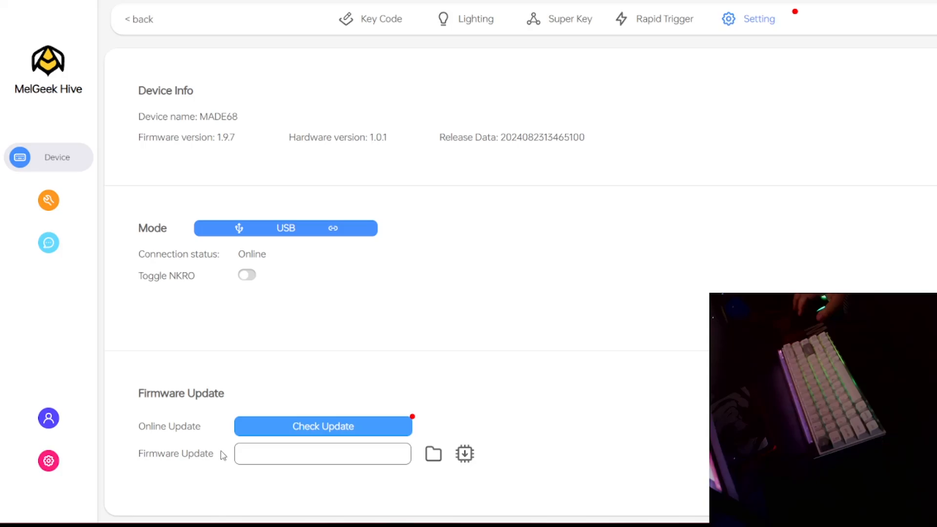
click(432, 454)
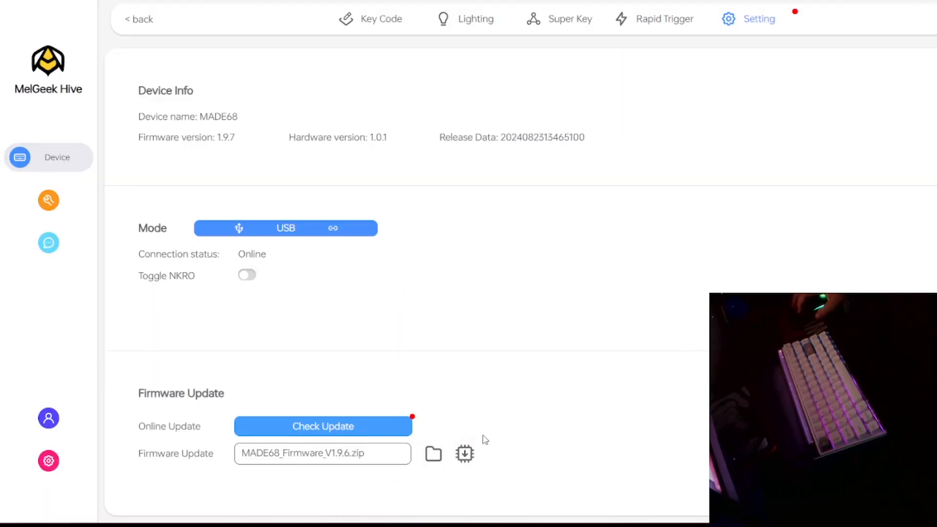
click(464, 454)
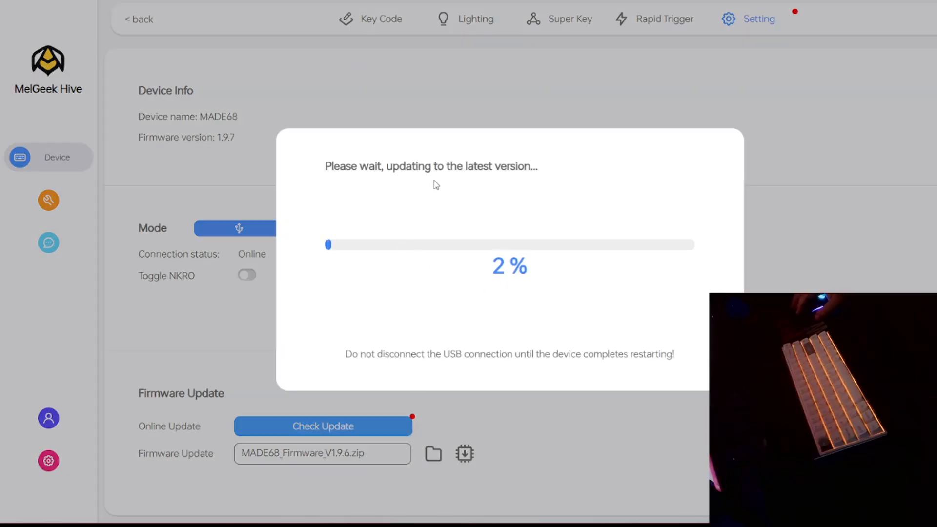
click(664, 19)
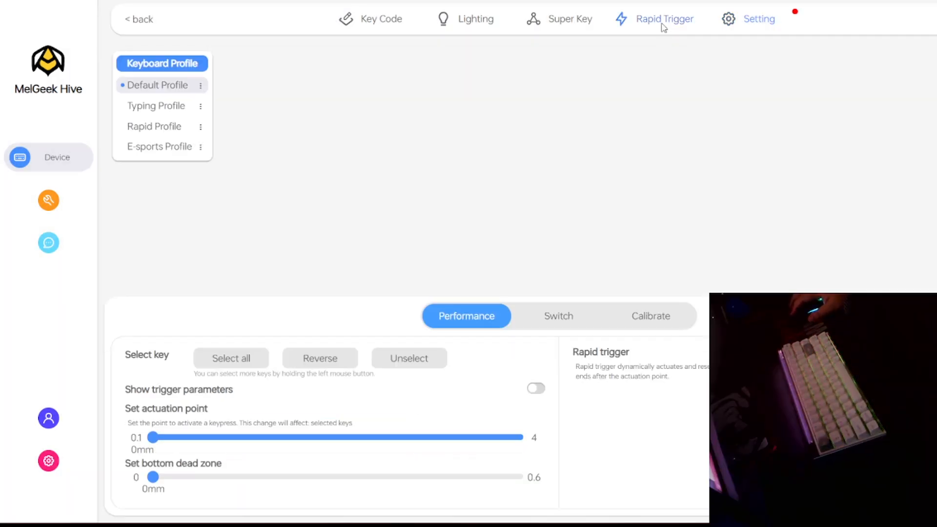
Return via Key Code to the Lighting page with backlight in Wave mode at brightness 36.
click(476, 19)
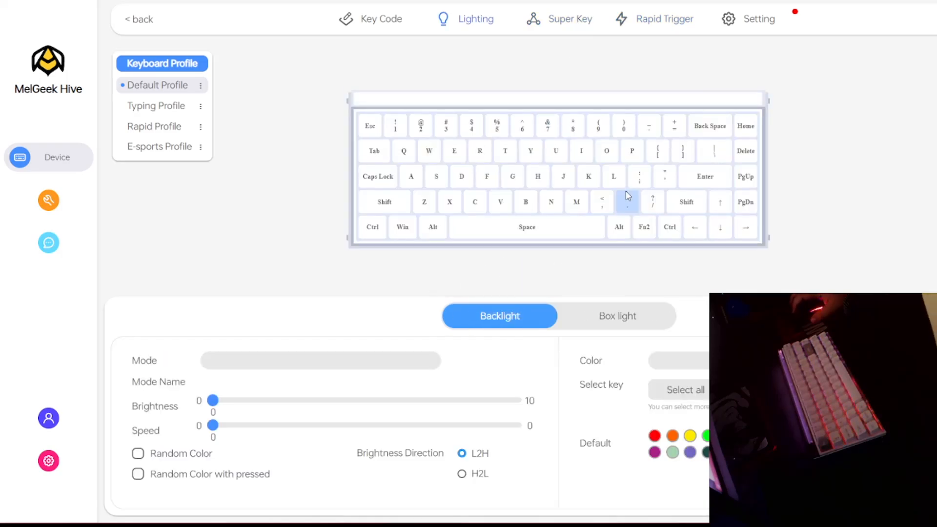
click(380, 19)
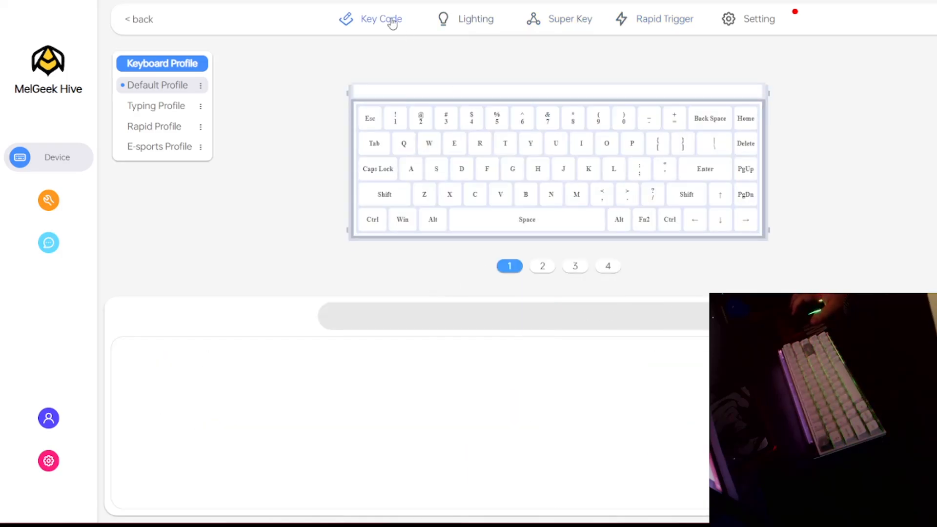
click(475, 18)
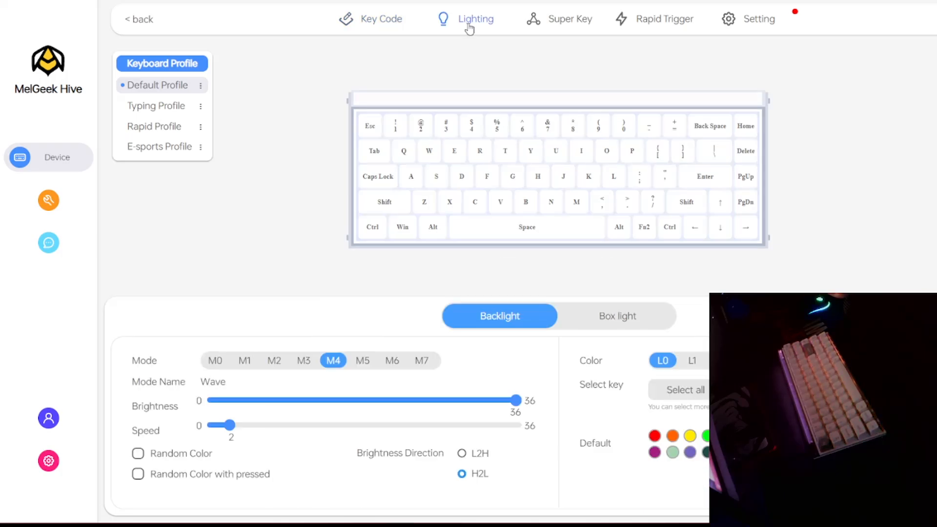